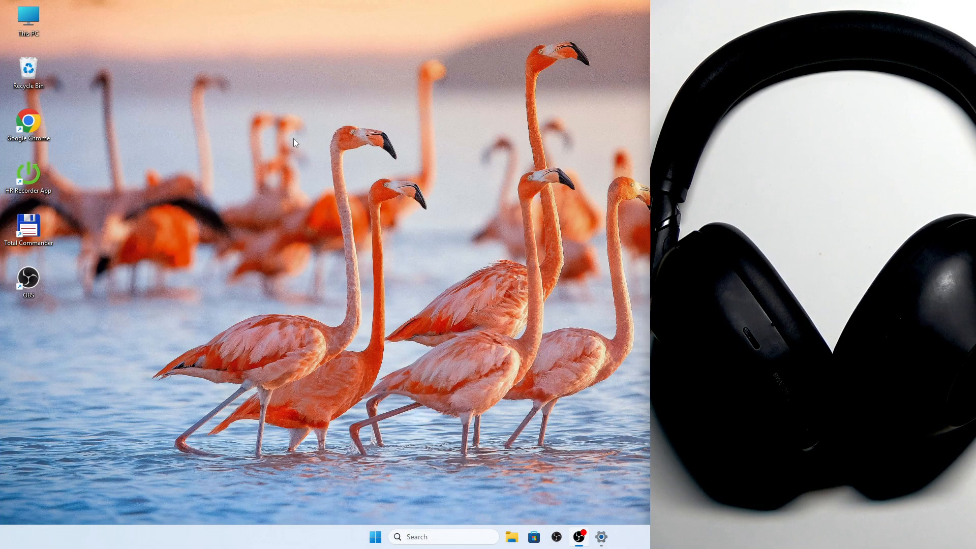
# - Search Start for 'bl' and open Bluetooth and other devices settings
pyautogui.click(374, 536)
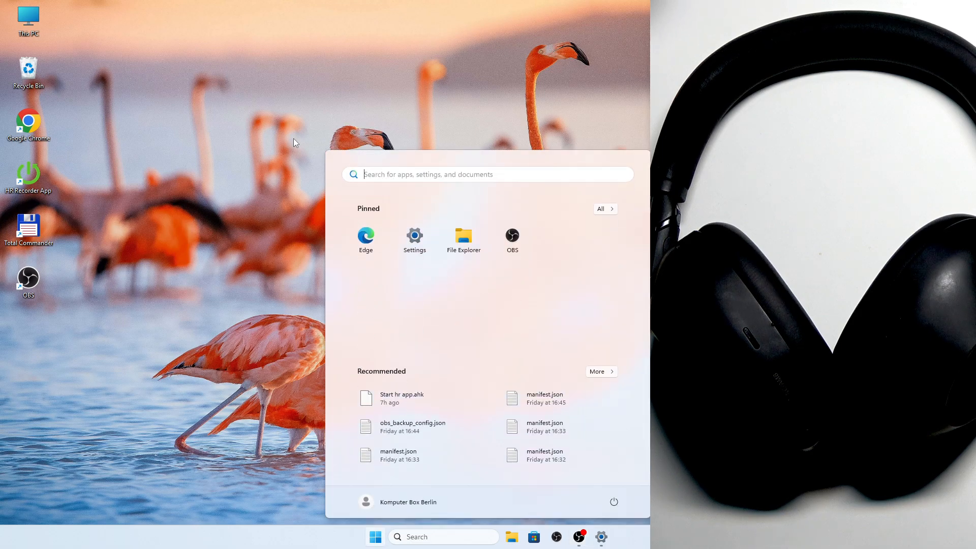
pyautogui.write('bl')
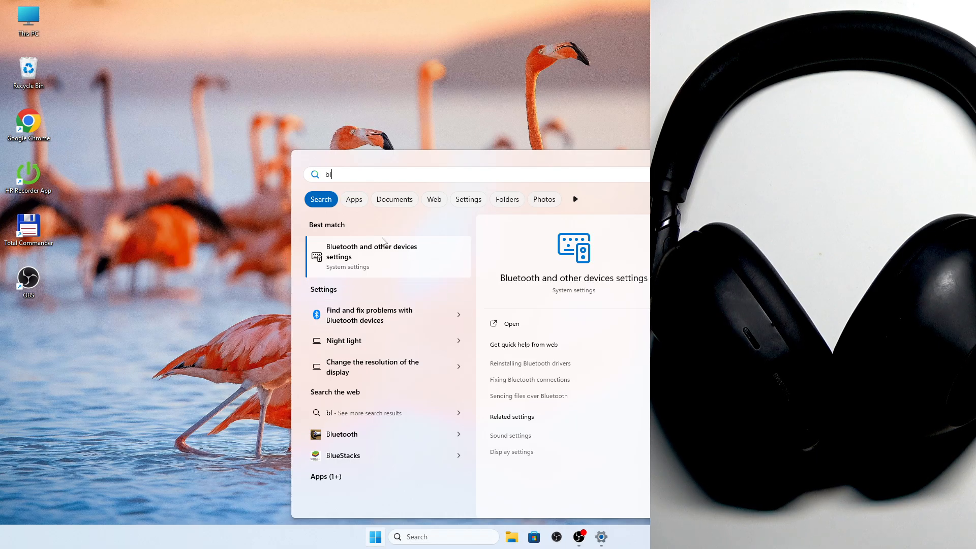
pyautogui.click(372, 256)
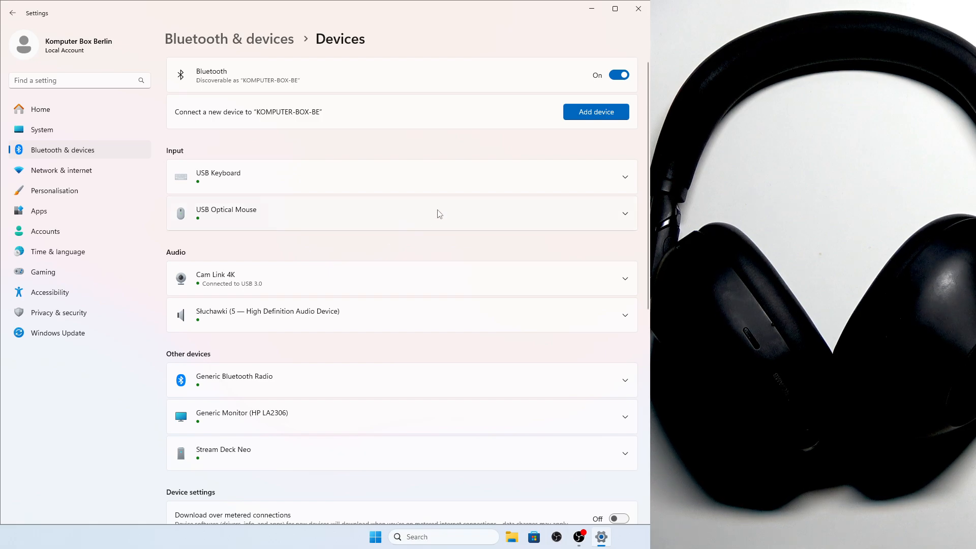
pyautogui.moveTo(595, 112)
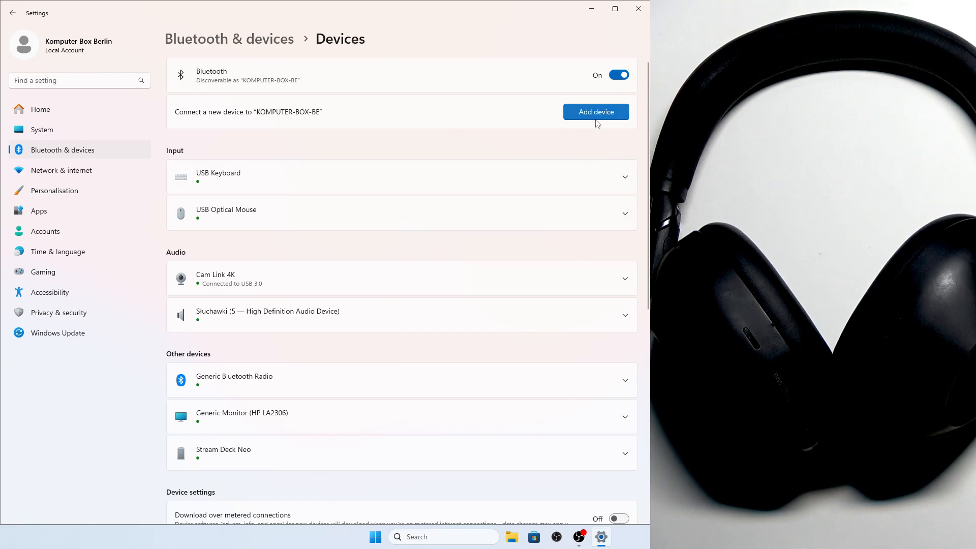
# - Add a Bluetooth device and select the WH-1000XM6 headphones to connect
pyautogui.click(595, 112)
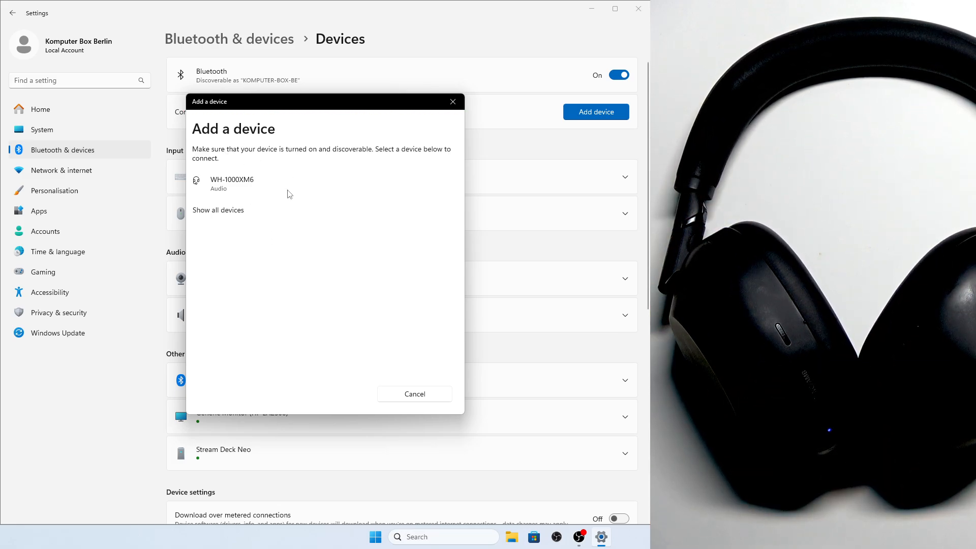
pyautogui.click(232, 183)
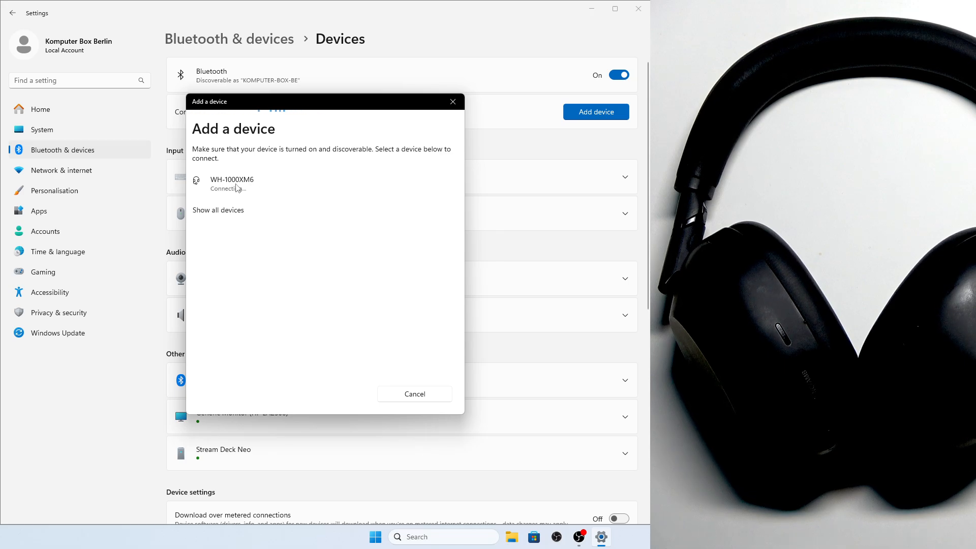